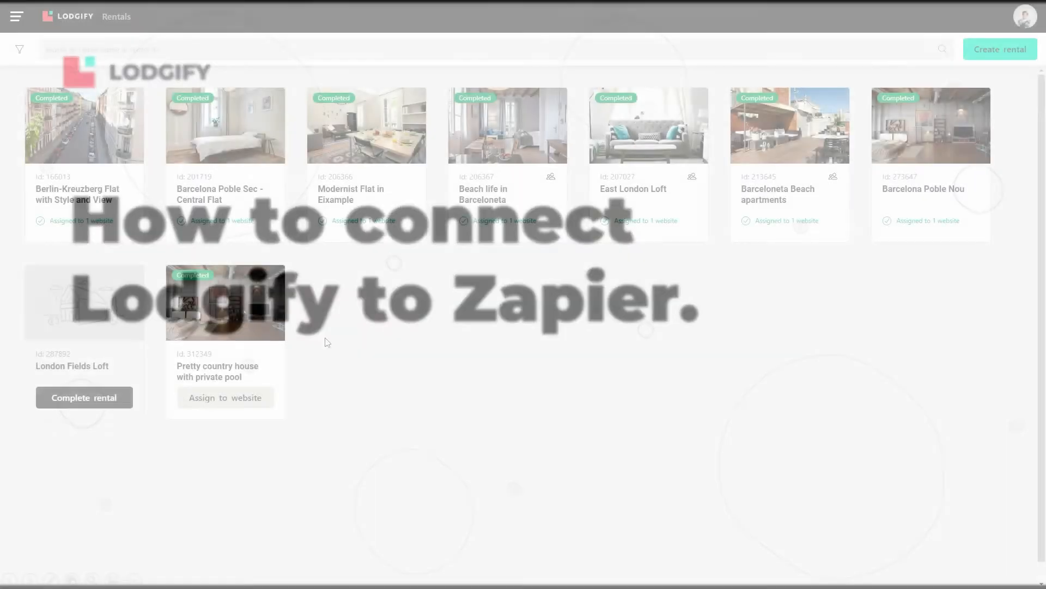
Step: From Lodgify's Apps page, follow the Zapier card's invitation link to use Lodgify on Zapier
left_click(17, 17)
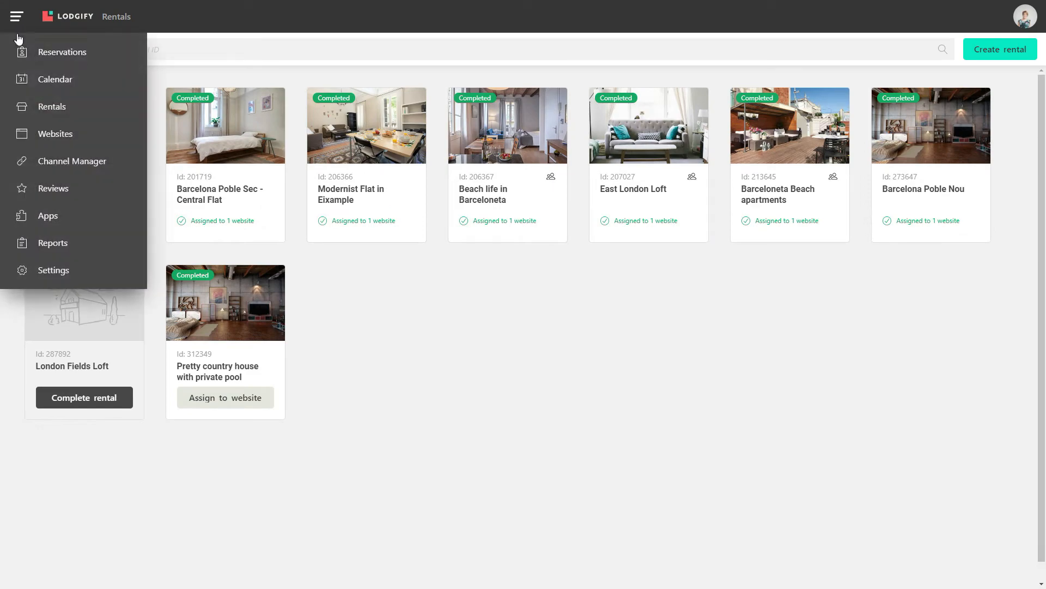
left_click(48, 215)
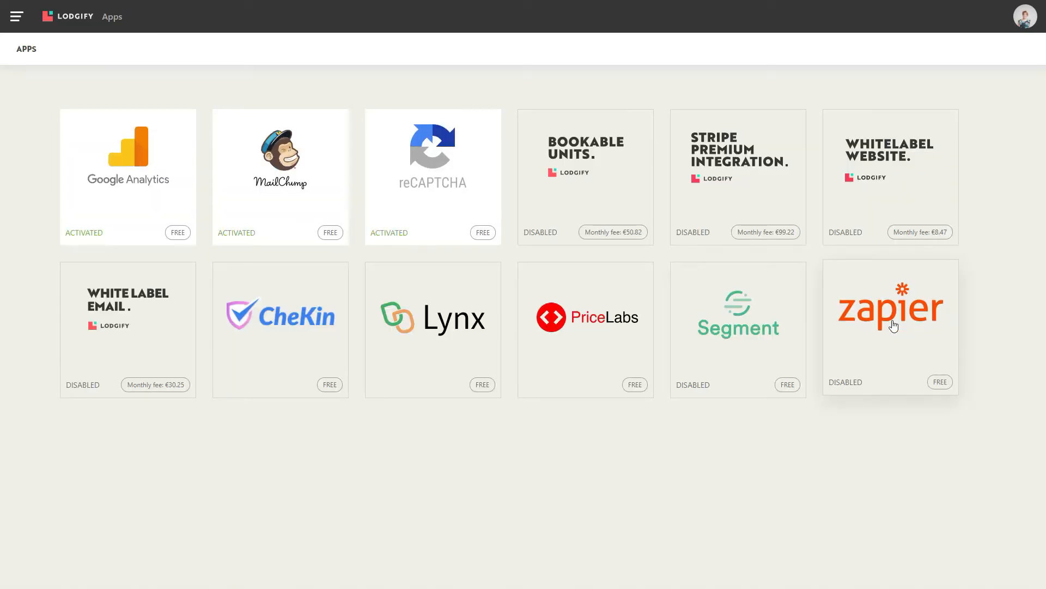
left_click(891, 307)
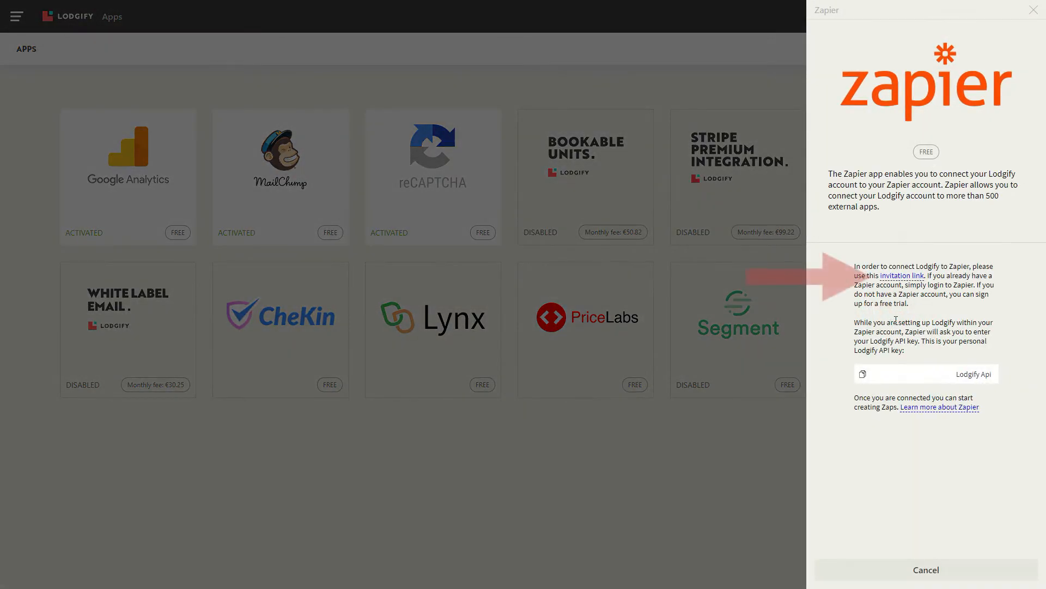
mouse_move(920, 279)
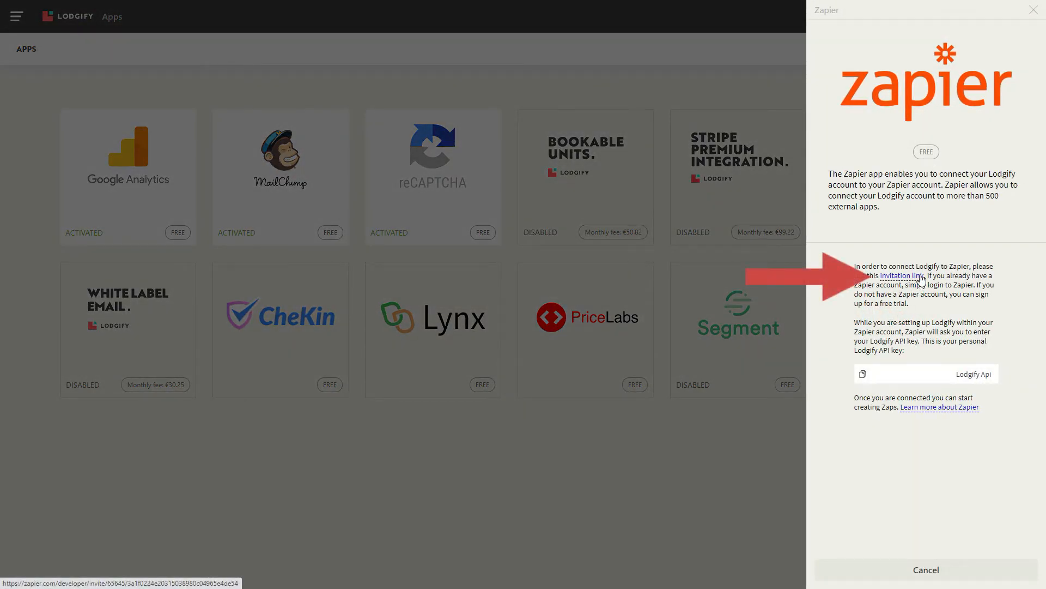
left_click(899, 276)
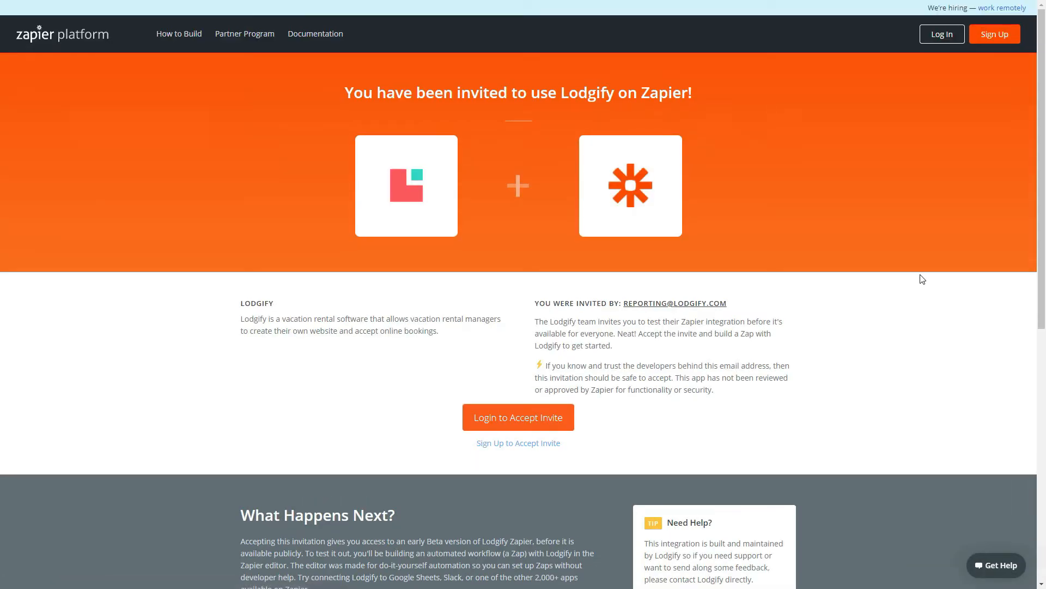
mouse_move(543, 423)
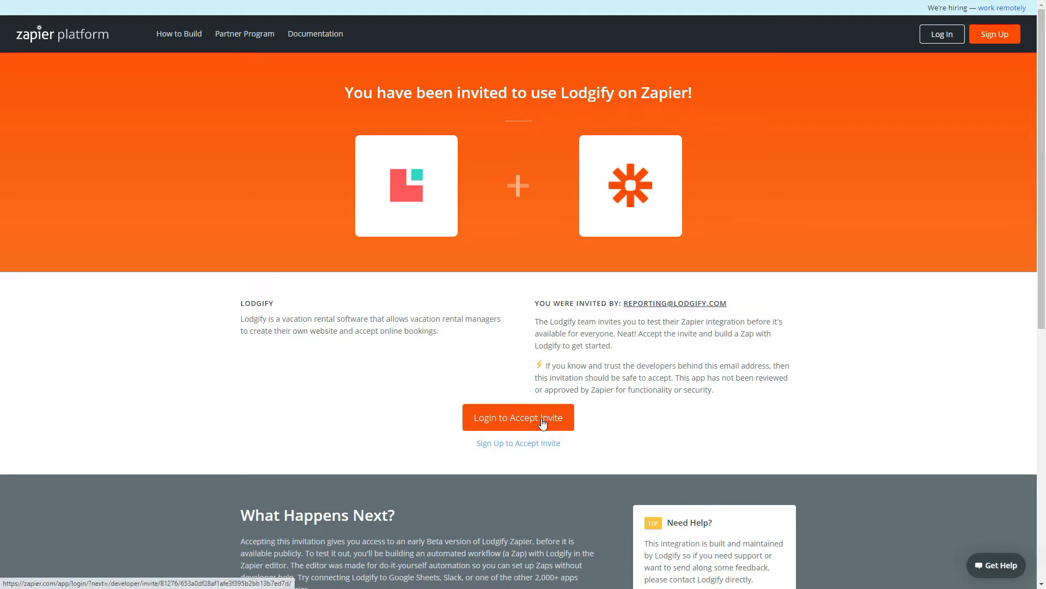
Step: Log in to accept the Lodgify invite using Continue with Google and the chosen Google account
left_click(519, 416)
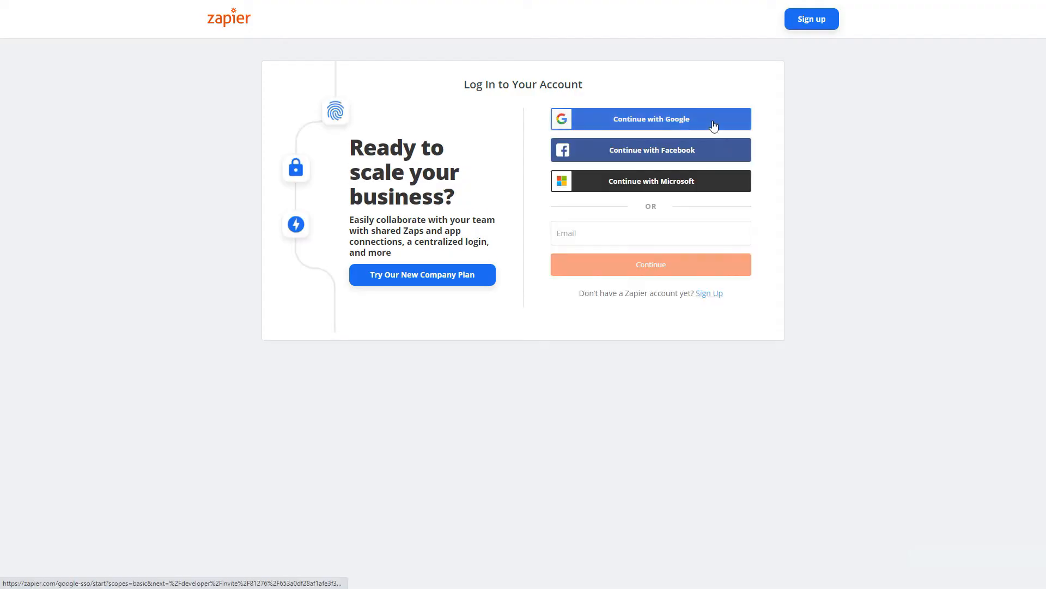
left_click(650, 119)
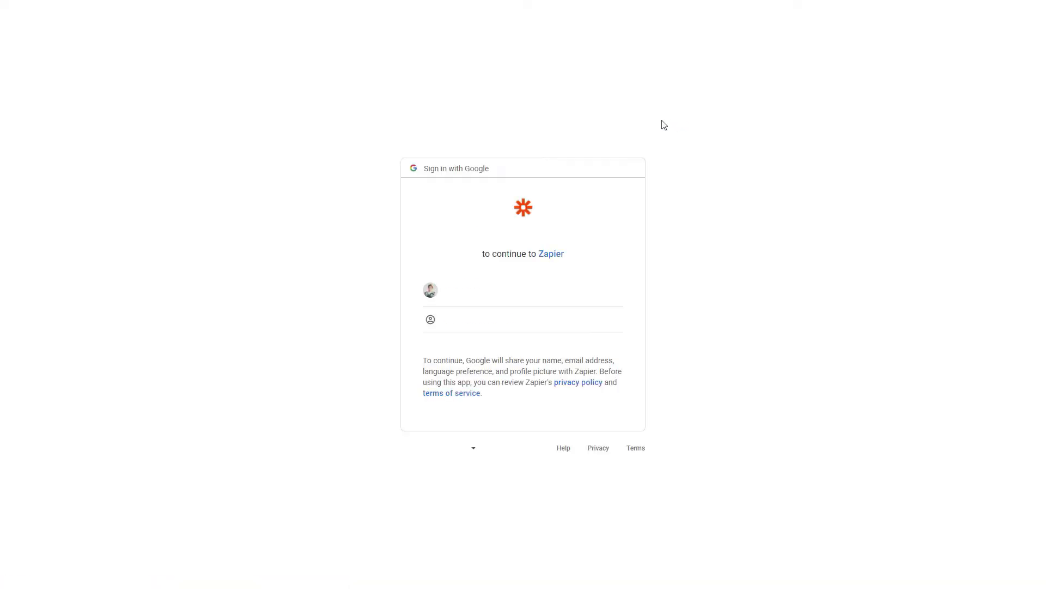
left_click(485, 290)
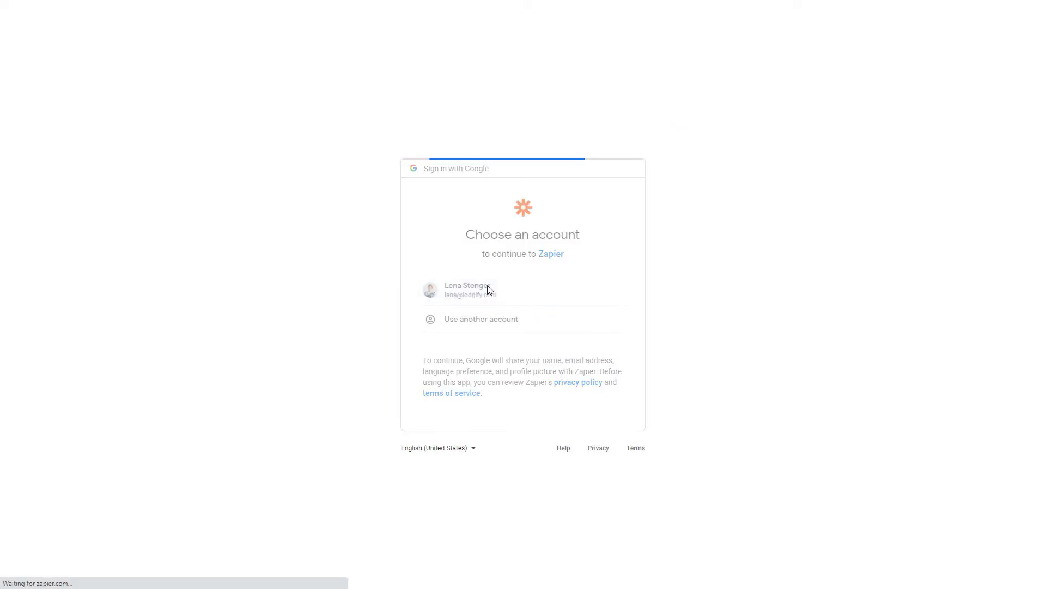
left_click(484, 290)
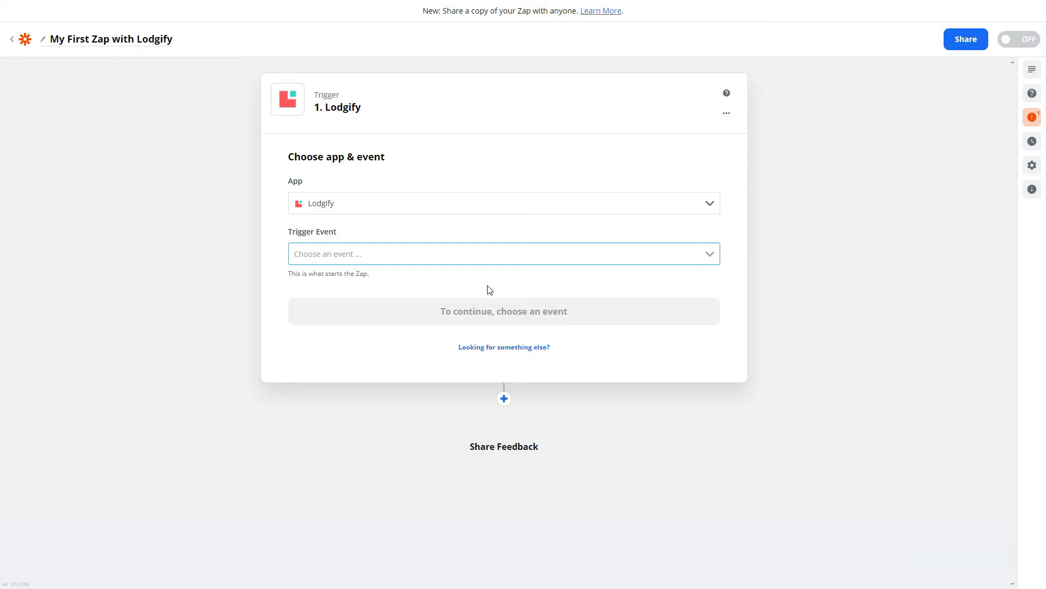
mouse_move(434, 271)
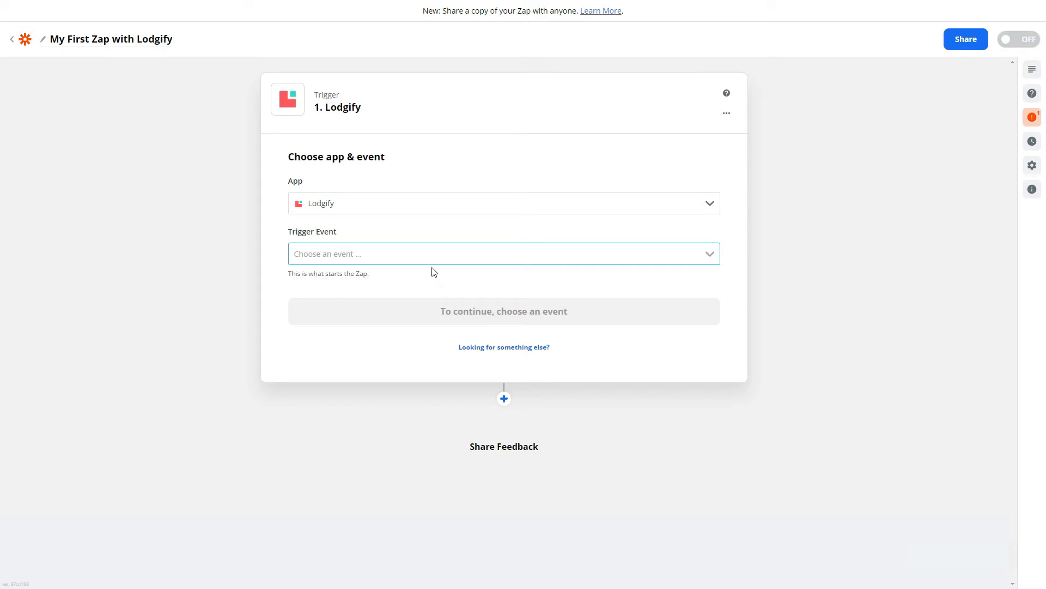
Step: Choose New Booking as the Lodgify trigger event and continue
left_click(503, 253)
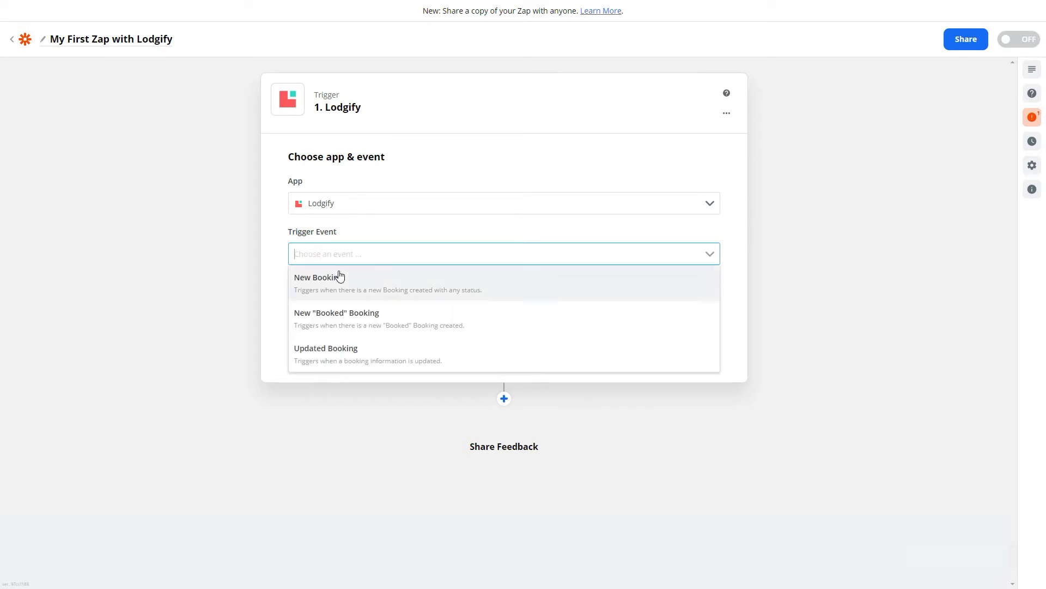
left_click(329, 277)
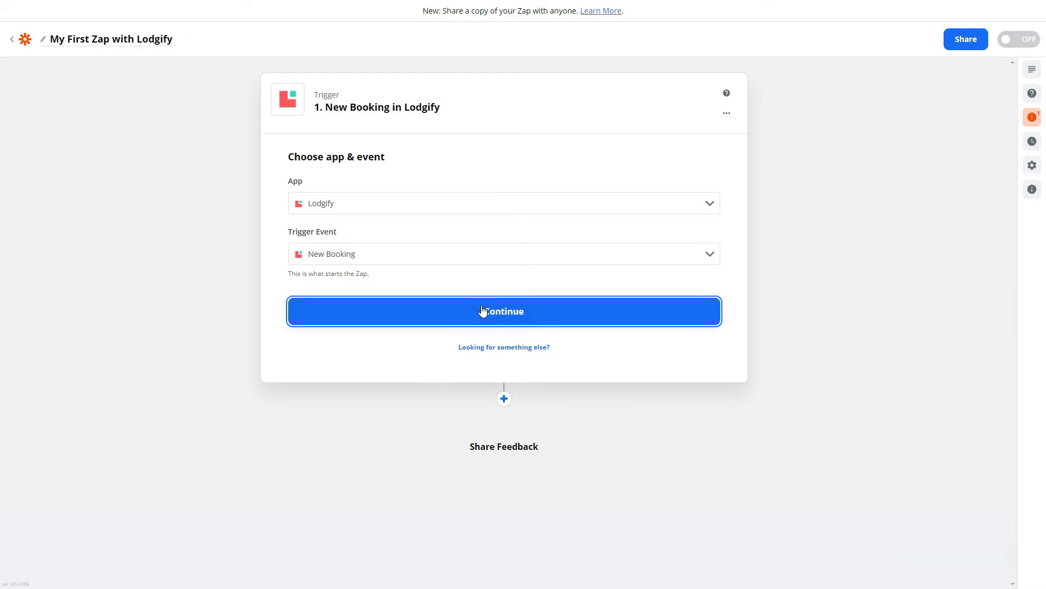
left_click(504, 312)
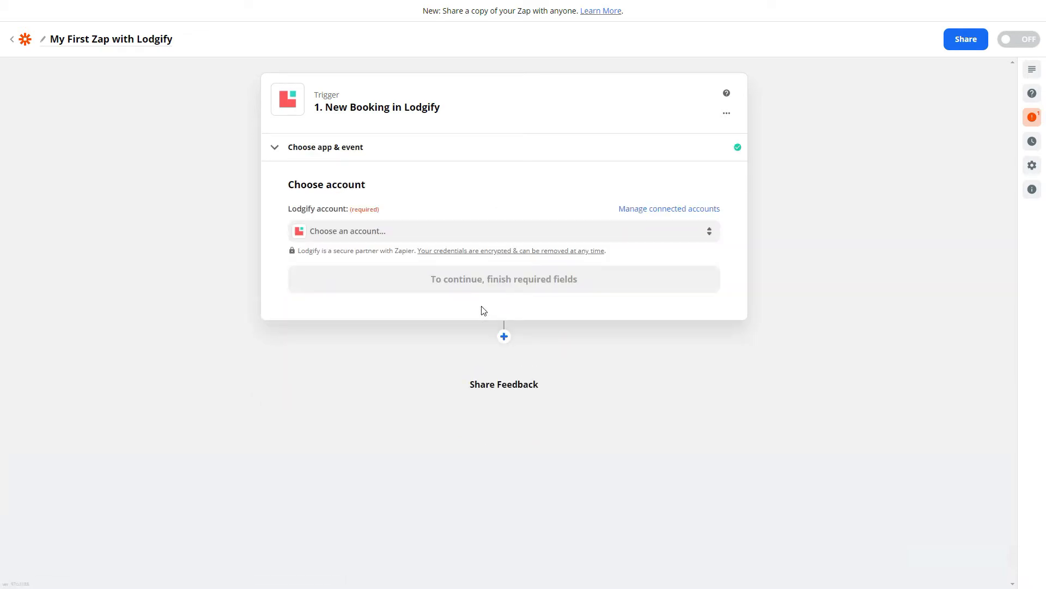
mouse_move(426, 236)
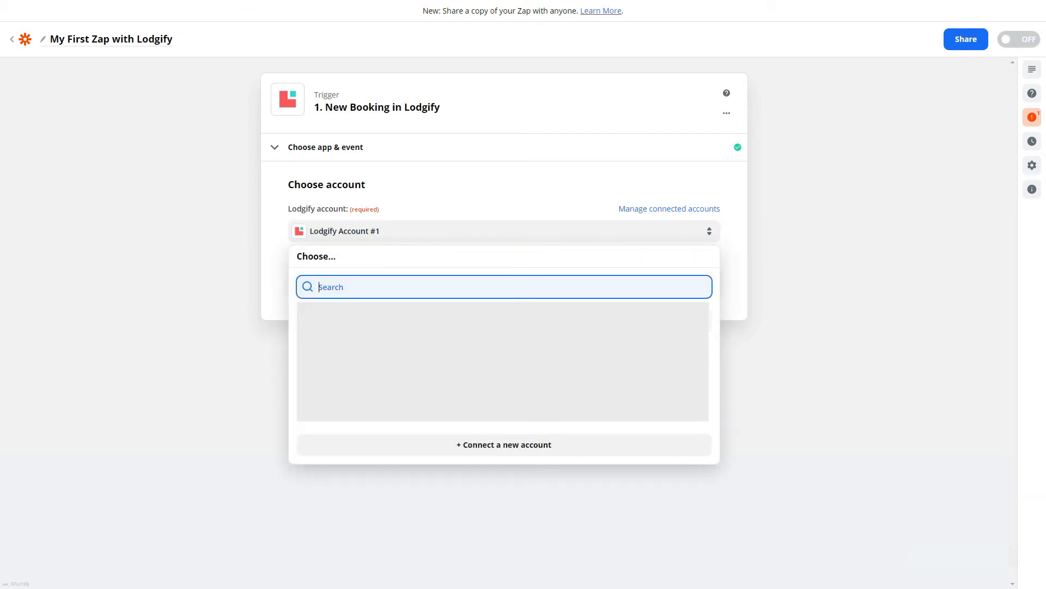
Step: Connect a new Lodgify account by pasting its API key and allowing Zapier access
left_click(504, 444)
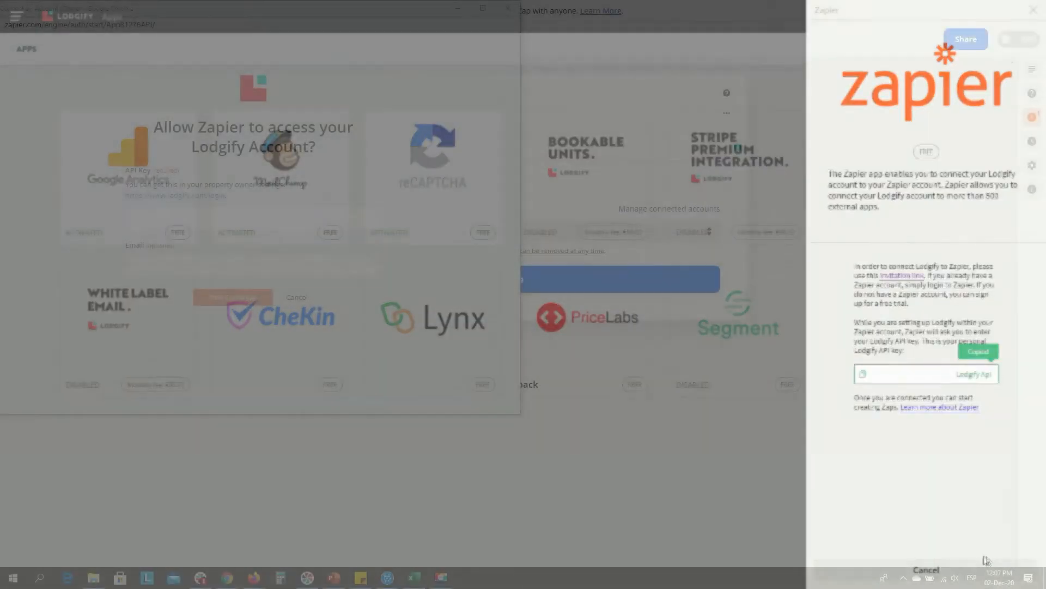
right_click(207, 218)
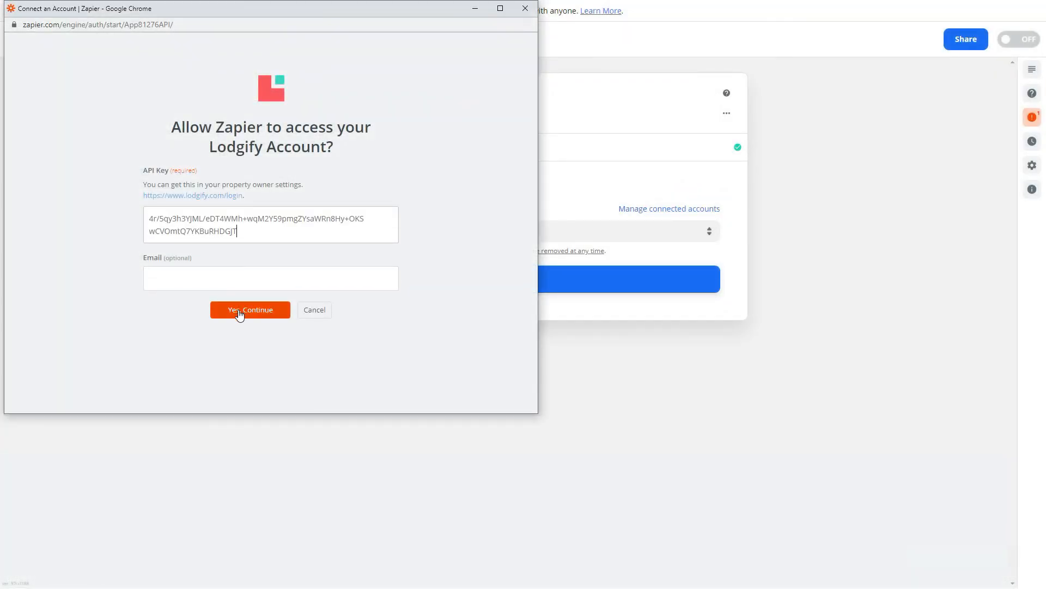
left_click(249, 309)
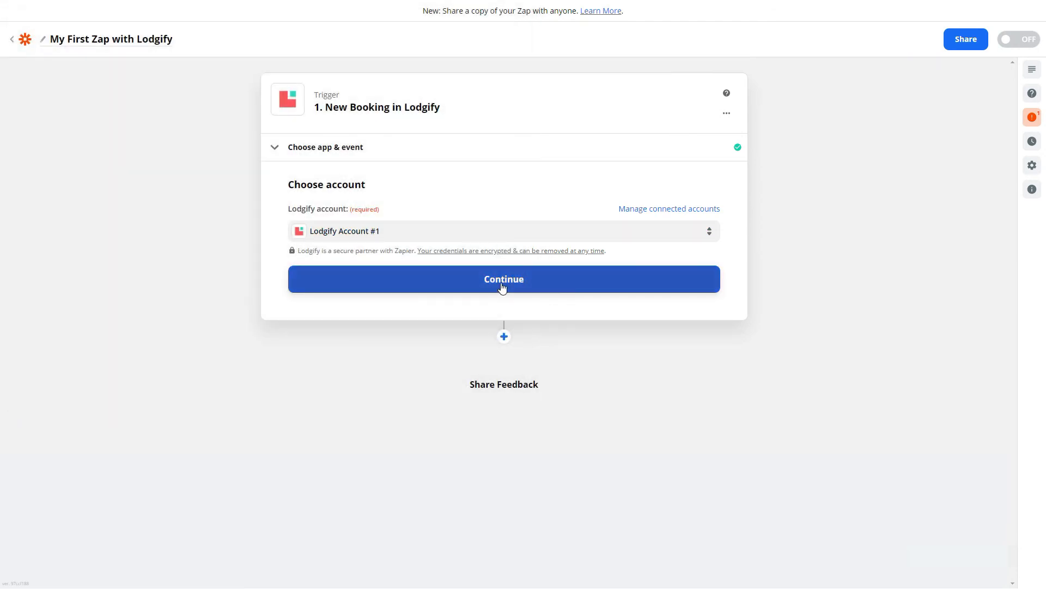
Step: Run the trigger test and scroll through the returned Booking A sample data
left_click(503, 279)
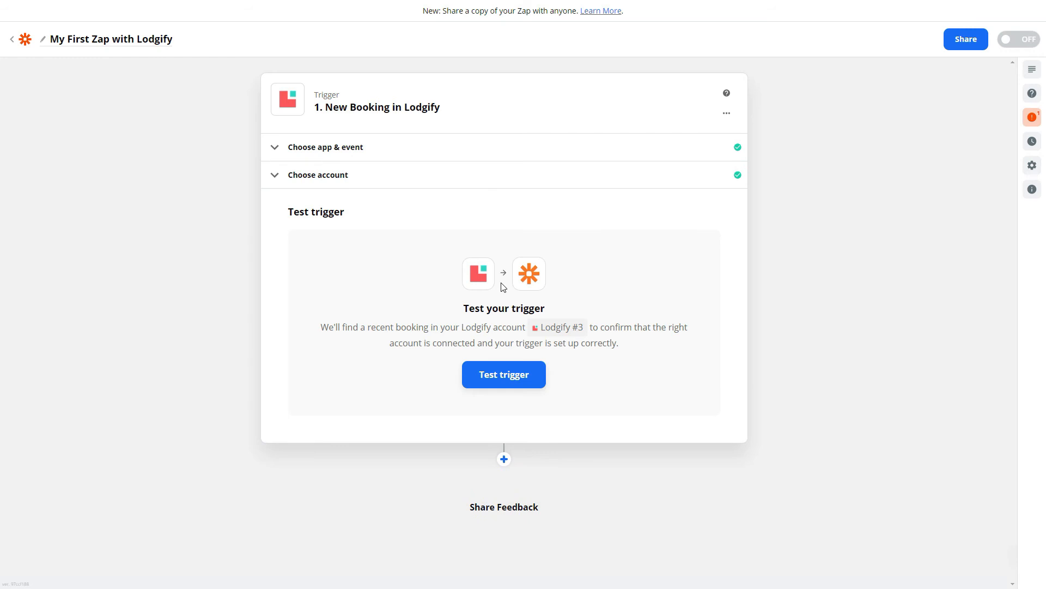
left_click(503, 374)
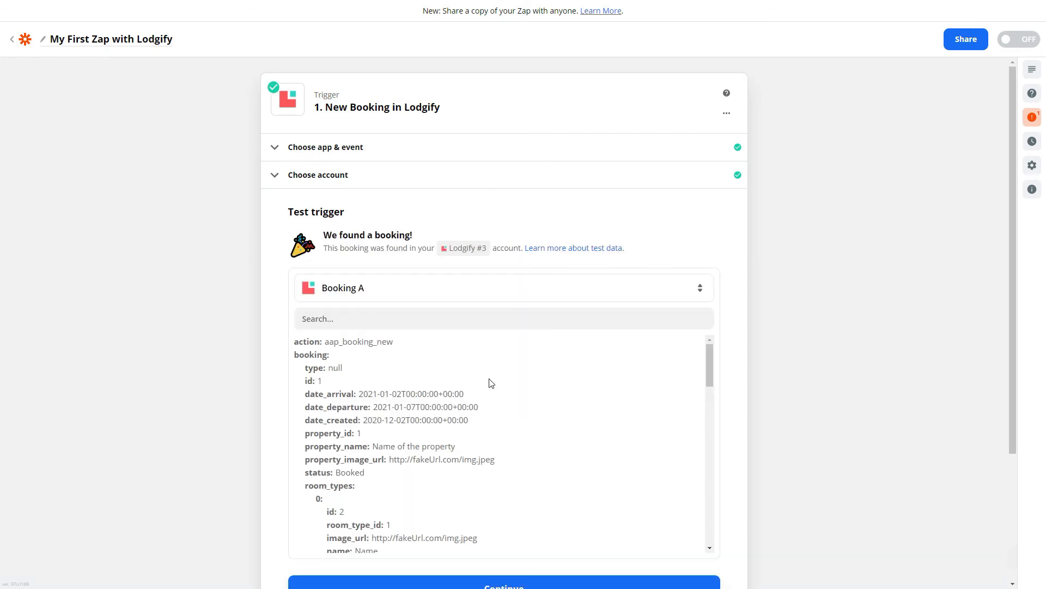
scroll("down", 3)
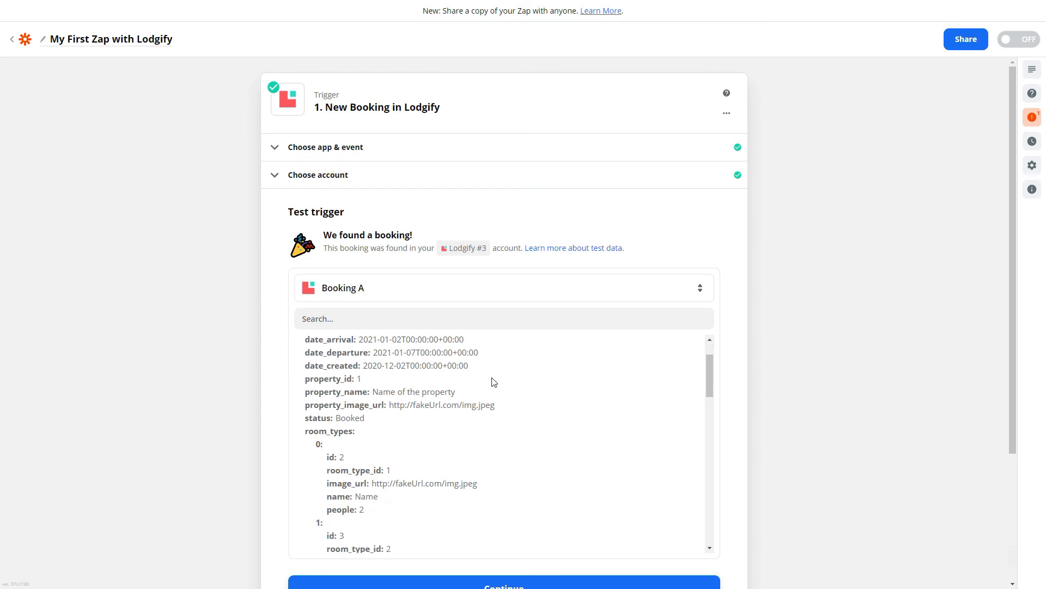
scroll("down", 3)
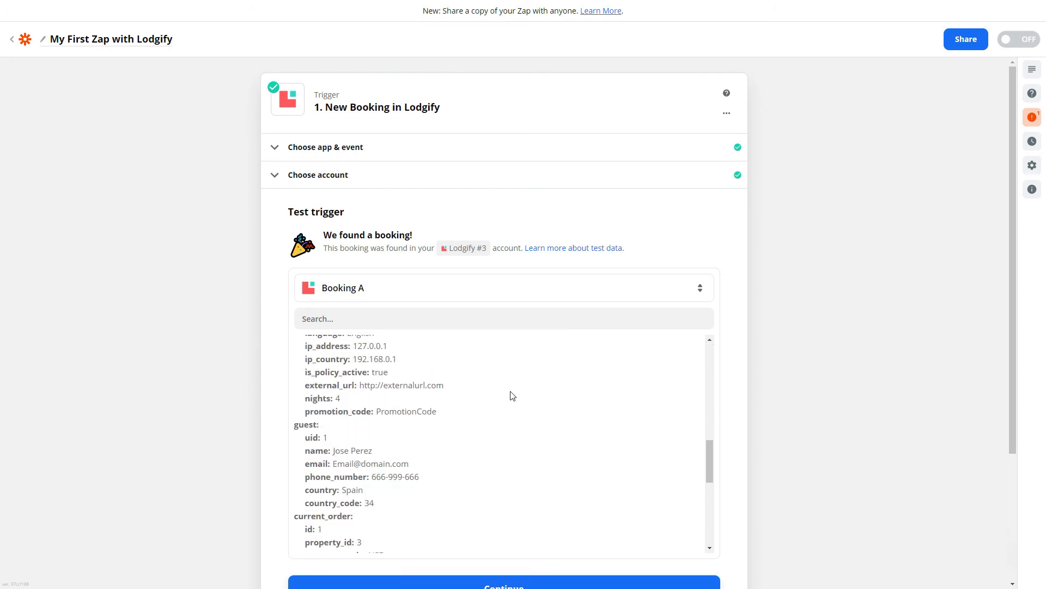